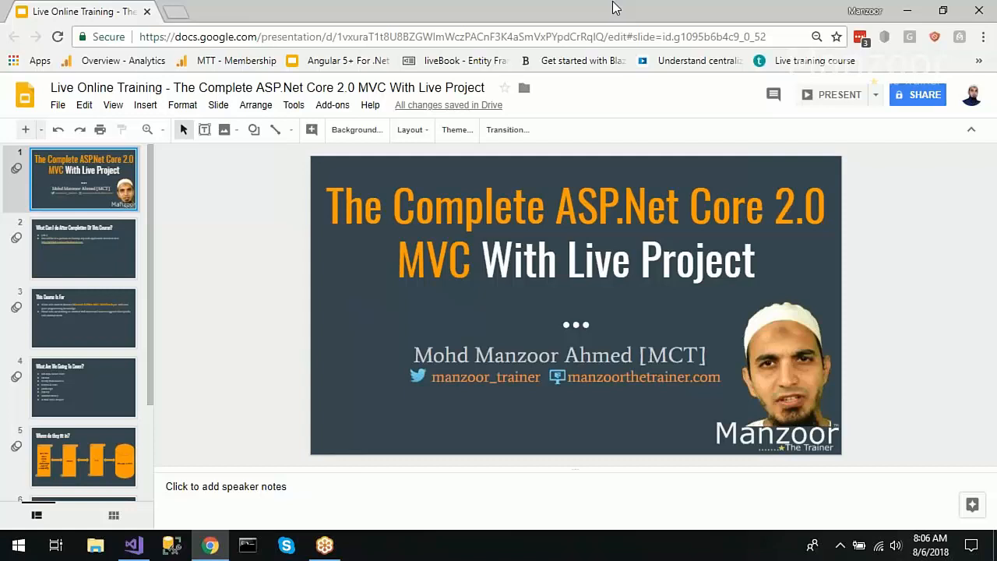
- Start presenting the course deck from Google Slides
left_click(838, 95)
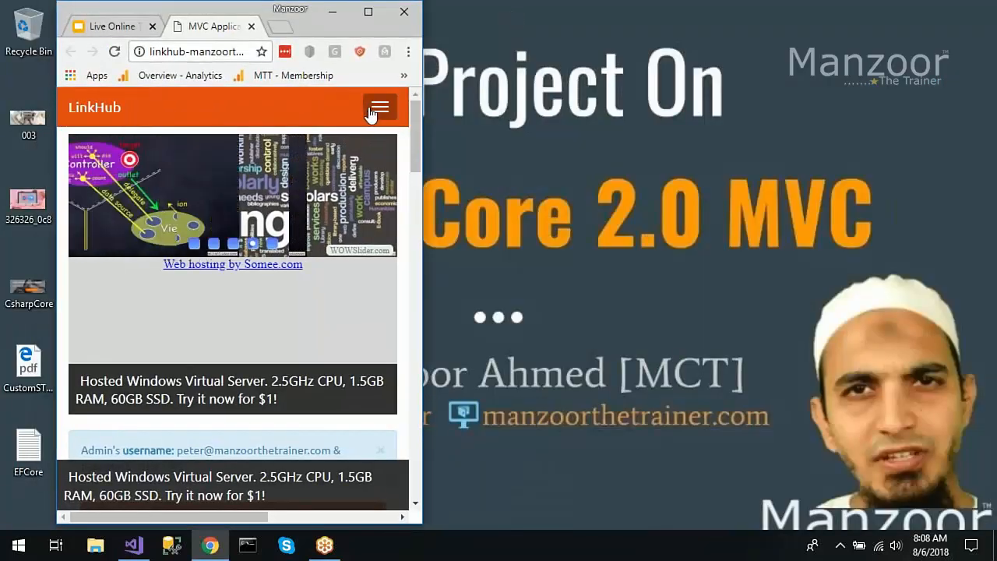
- Toggle the hamburger menu open and closed, then maximize Chrome to show the full navbar
left_click(381, 106)
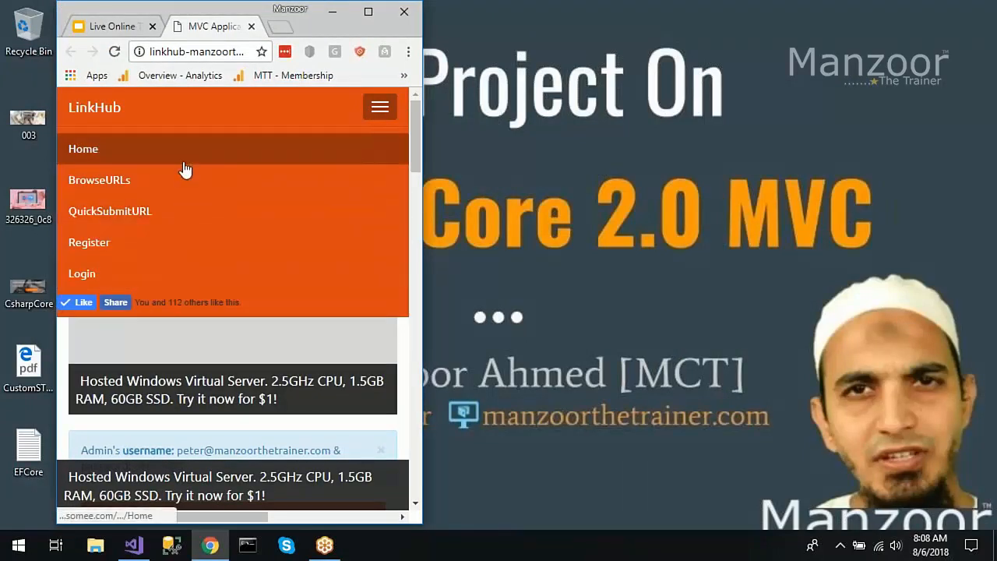
mouse_move(380, 106)
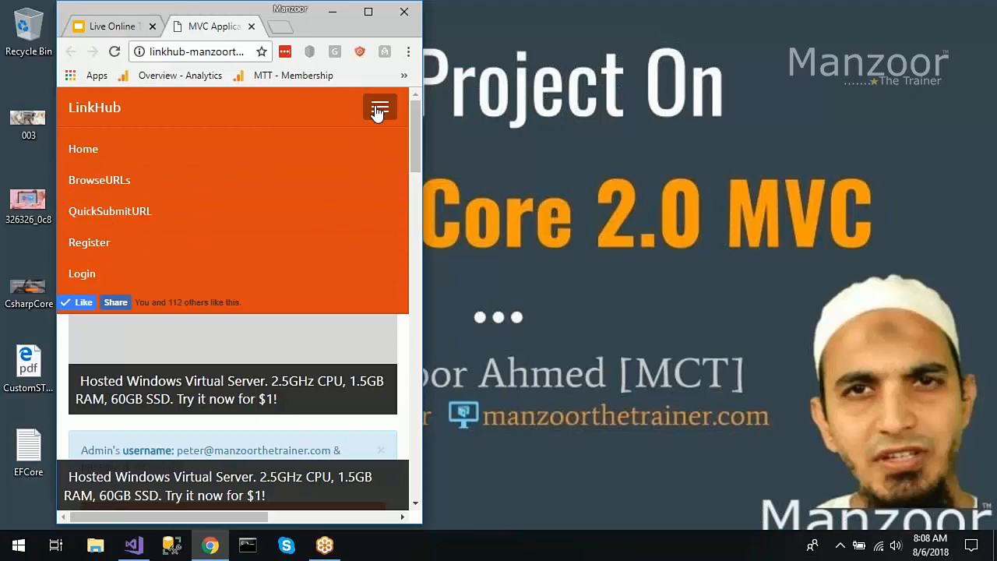
left_click(381, 106)
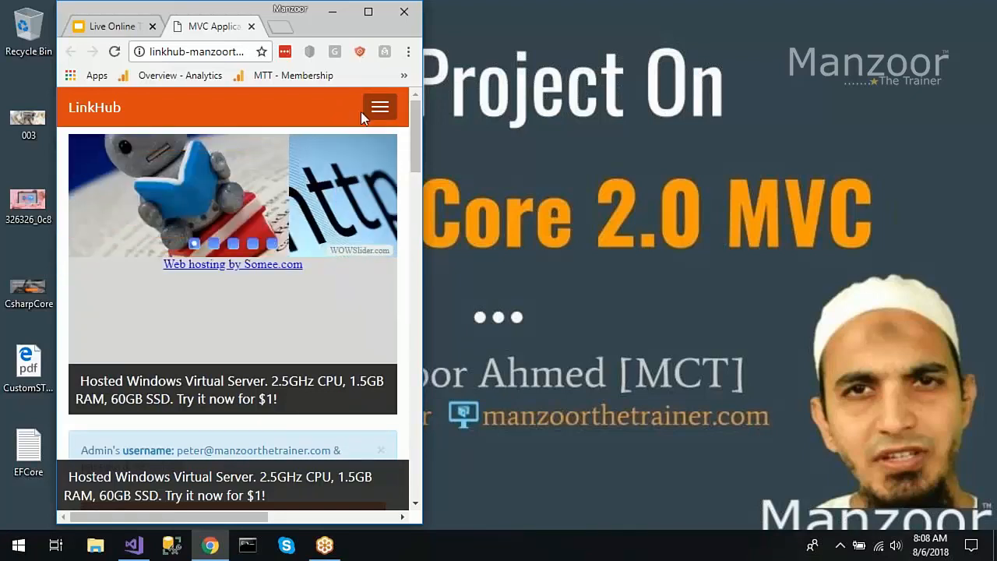
left_click(380, 106)
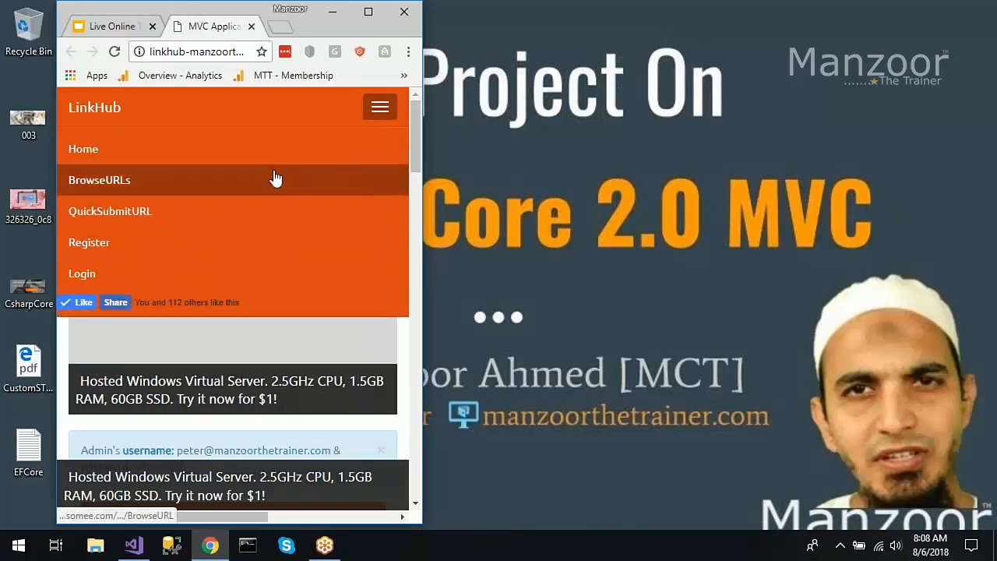
left_click(109, 212)
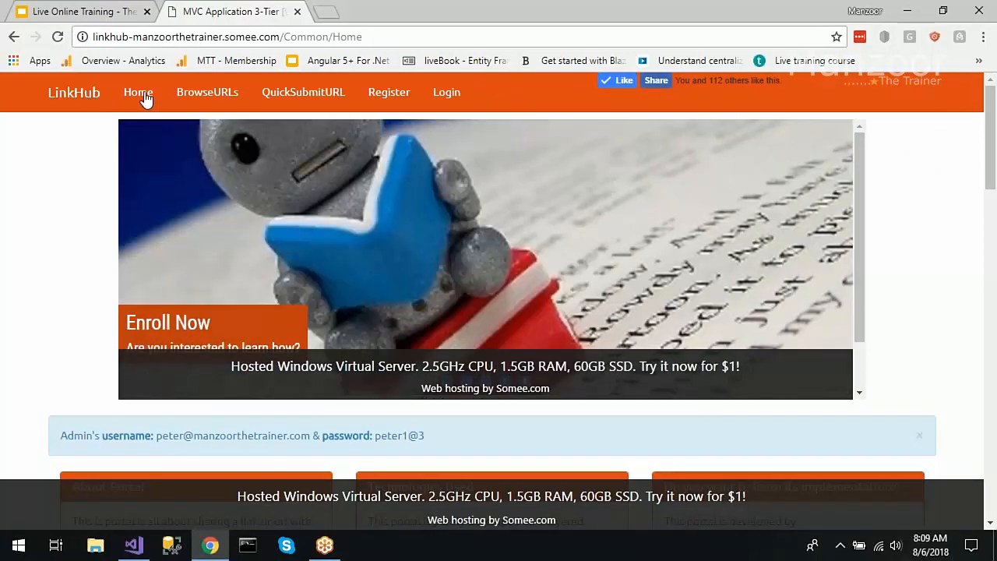
- Register a new account, changing the duplicate email before the form is accepted
left_click(390, 92)
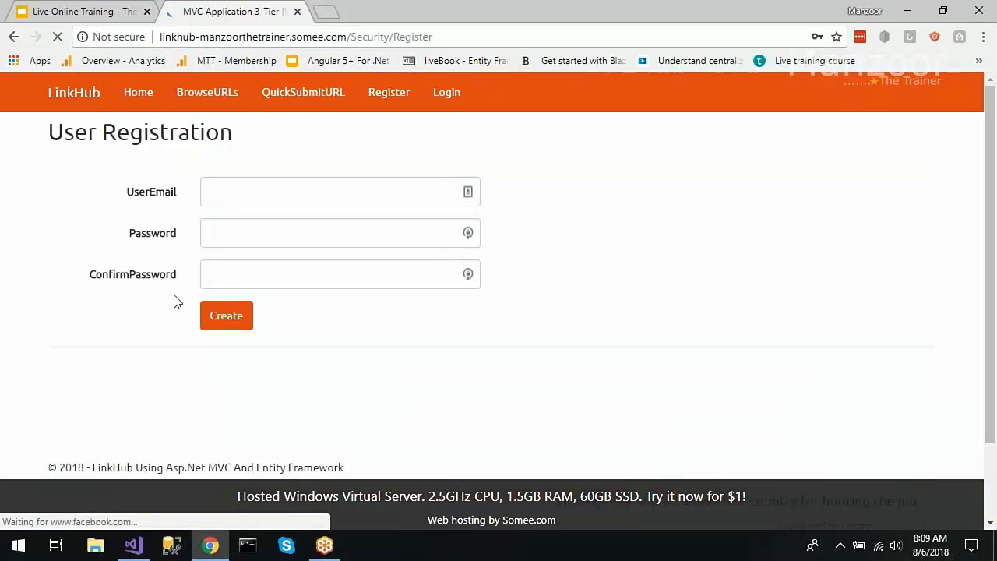
left_click(226, 315)
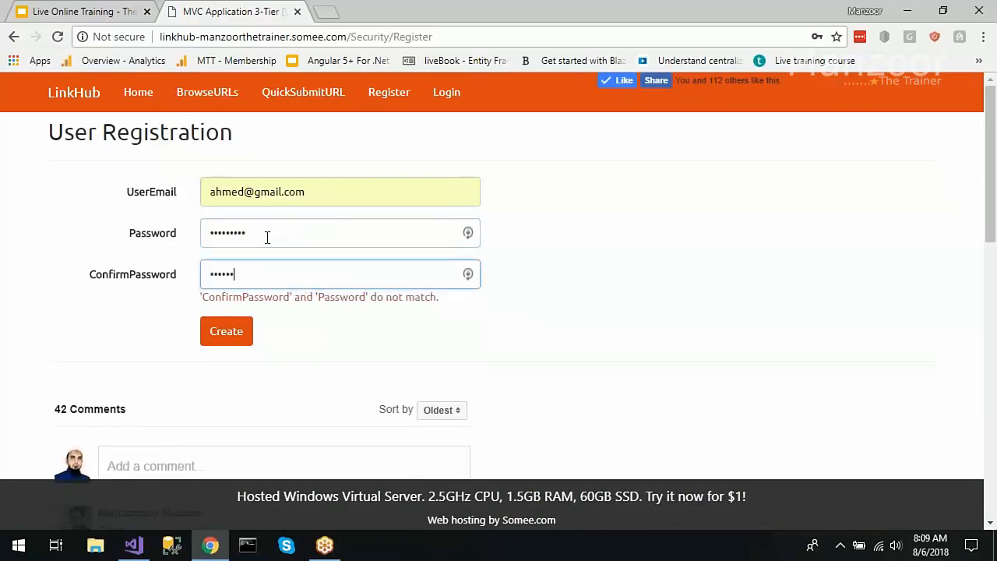
type("••")
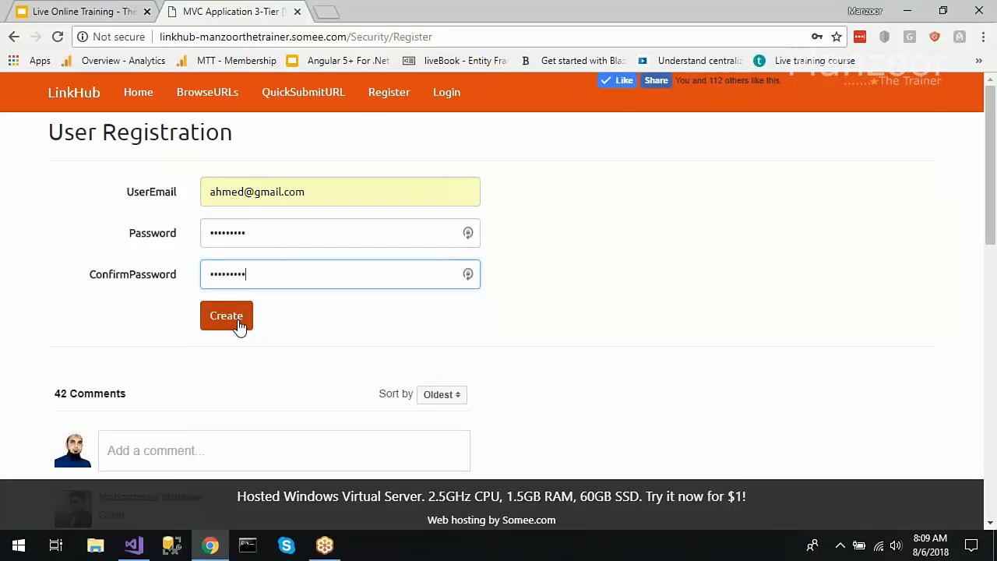
left_click(226, 315)
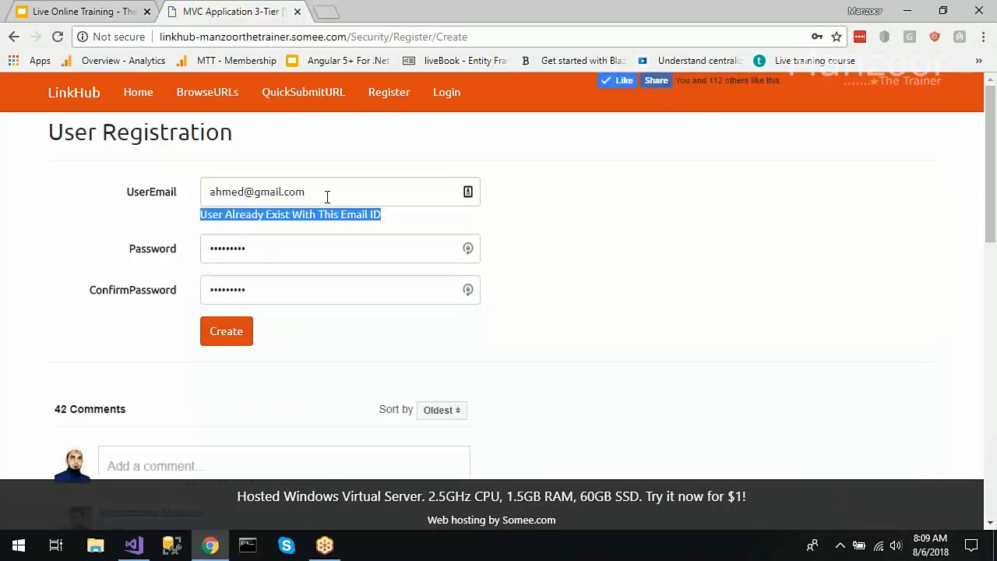
left_click(328, 192)
type("3")
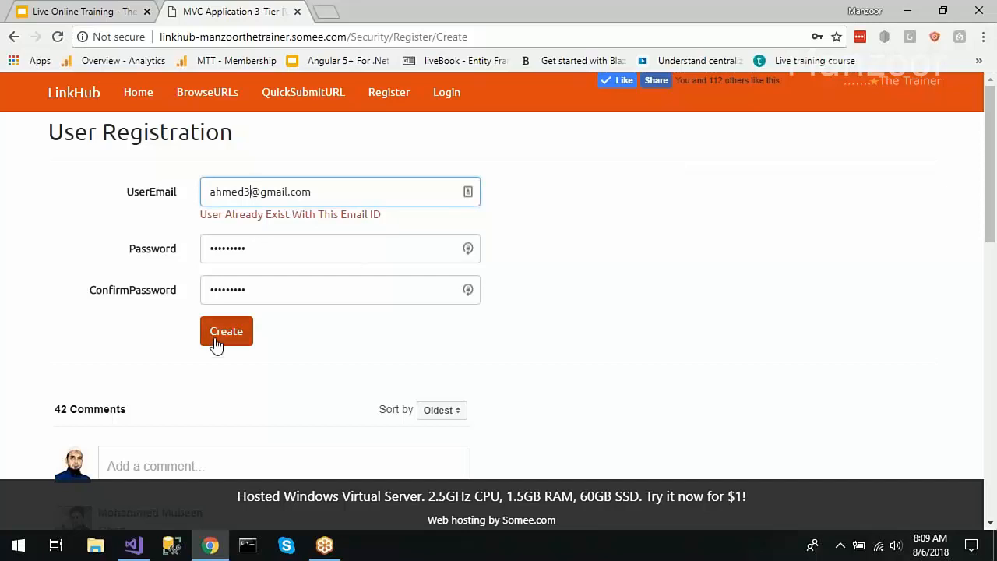
left_click(226, 331)
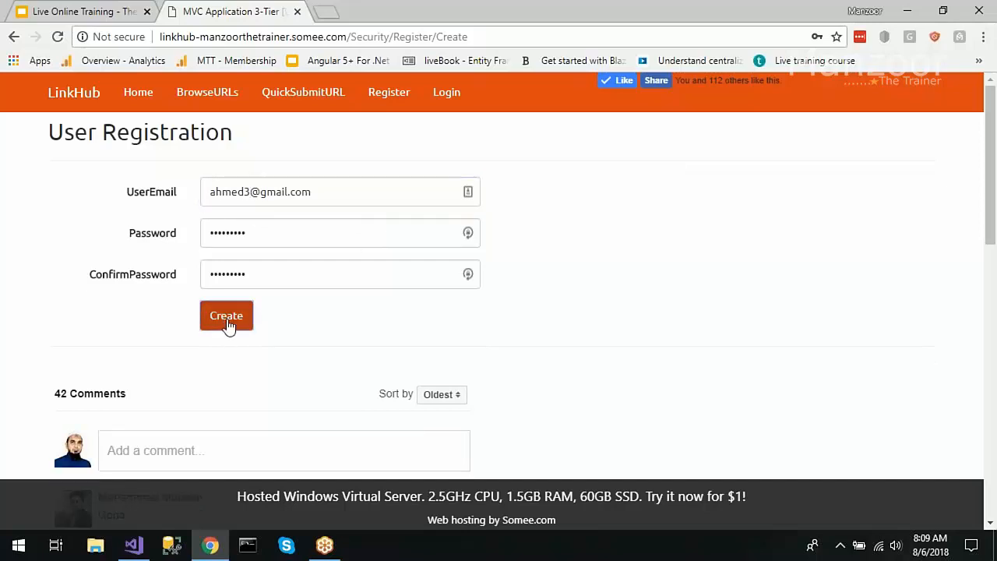
left_click(226, 315)
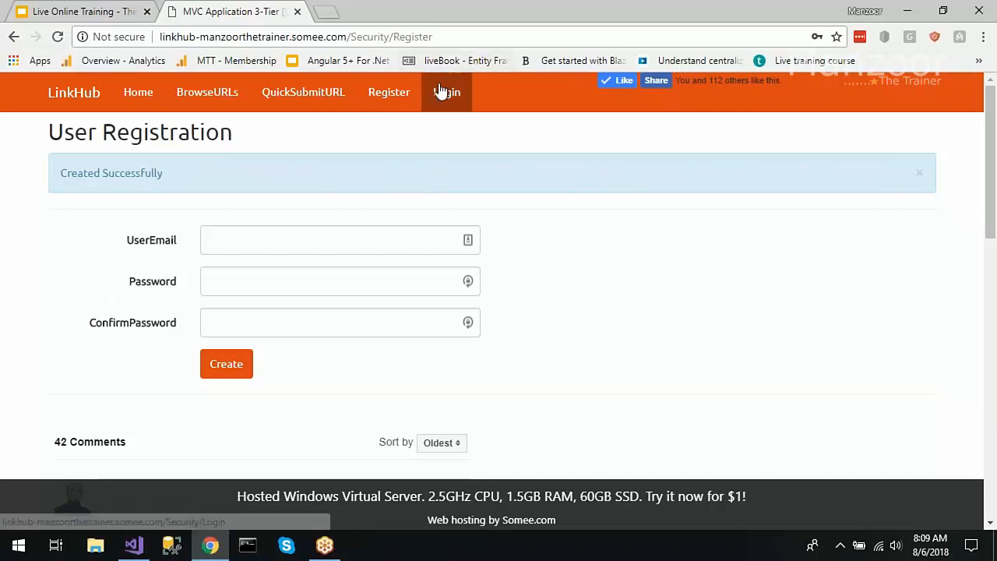
- Sign in with the newly created account from the Login page
left_click(446, 91)
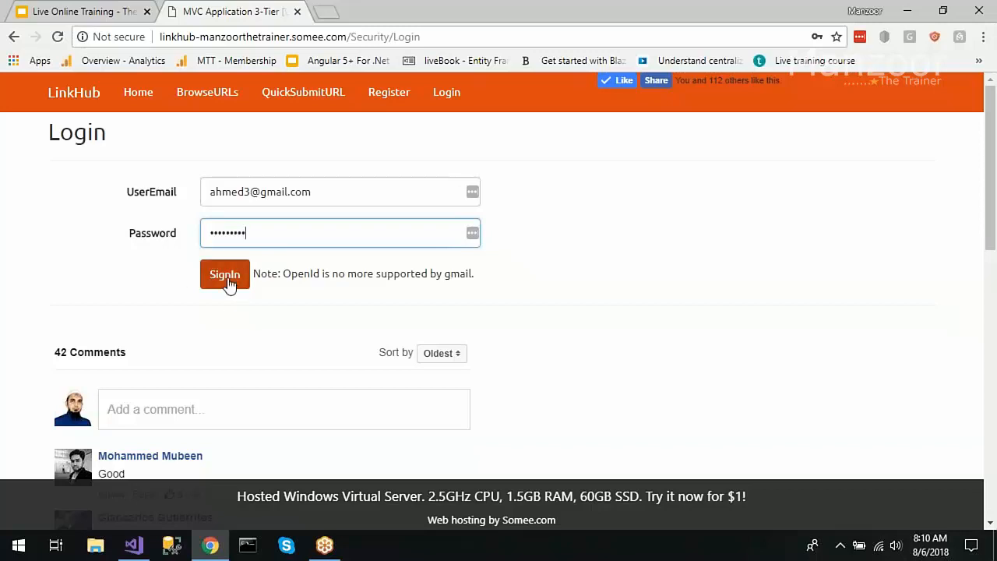
left_click(224, 274)
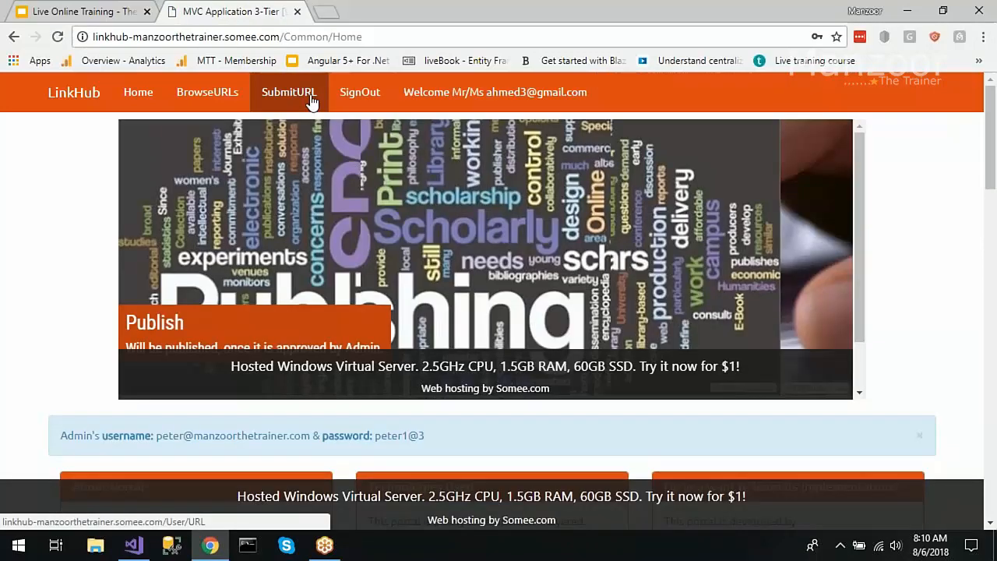
left_click(290, 92)
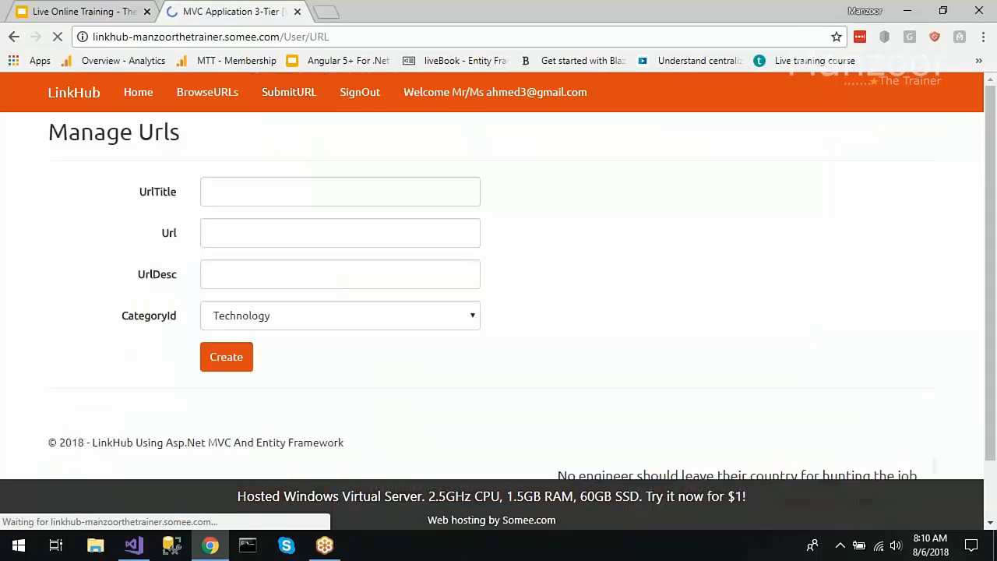
type("Test")
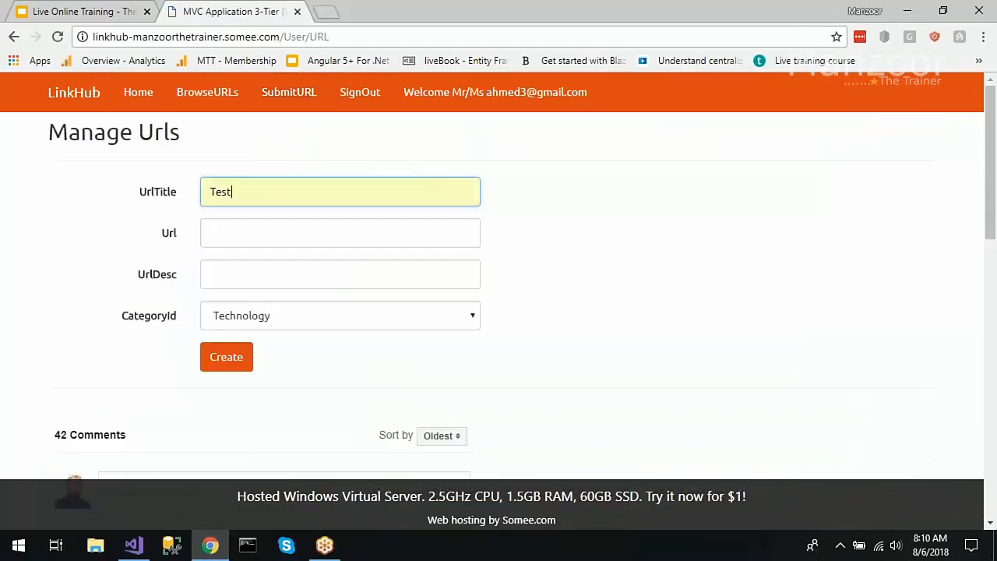
type("https://www.codeproject.com")
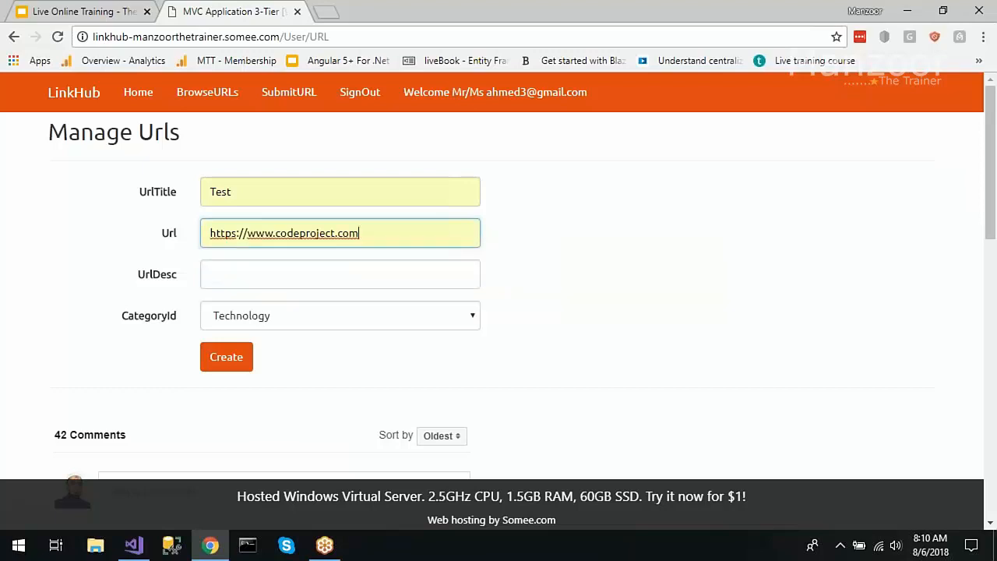
type("In the open source world, it's always difficult to ident")
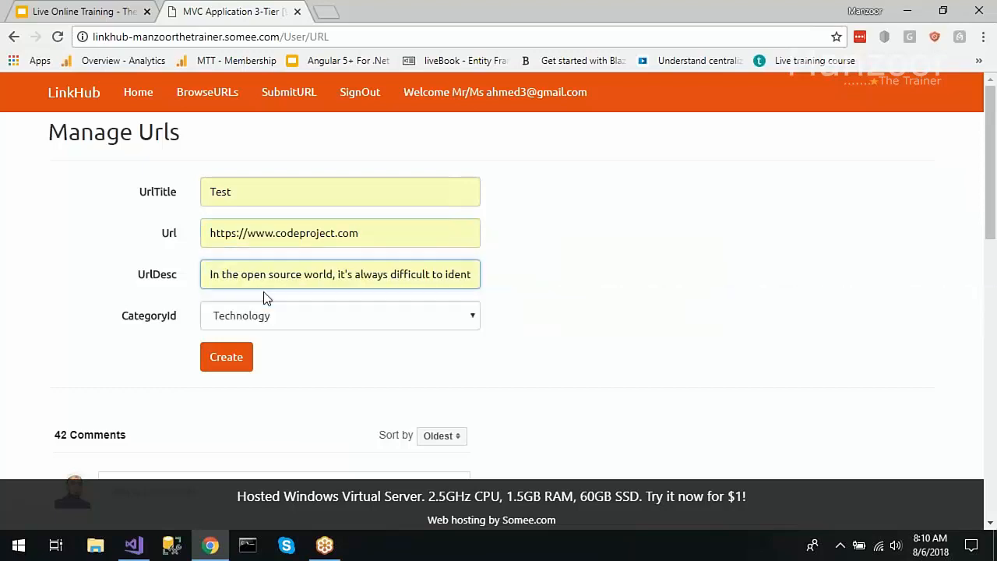
left_click(339, 315)
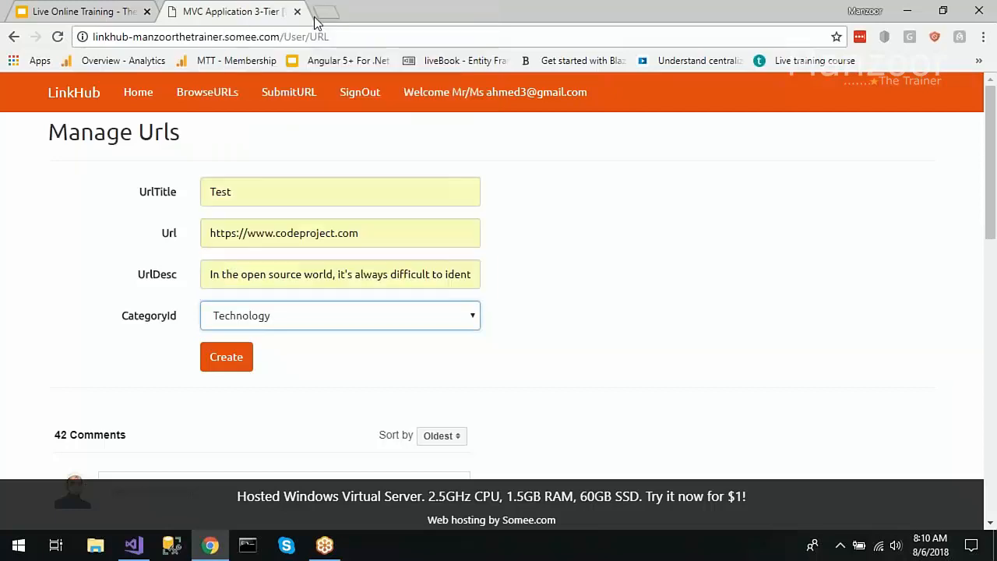
left_click(225, 357)
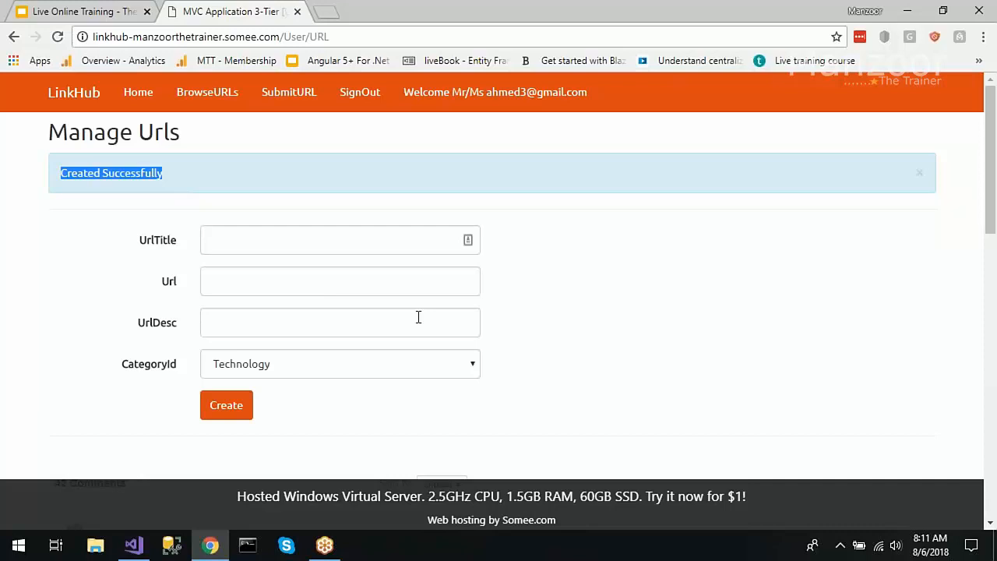
mouse_move(207, 92)
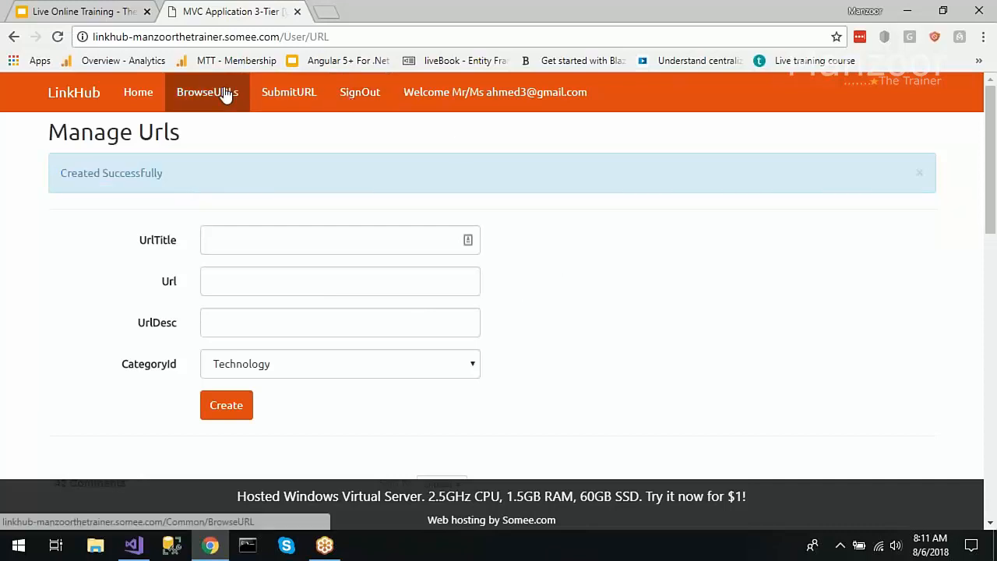
- Show the BrowseURLs list paged and sorted by title in descending order
left_click(208, 92)
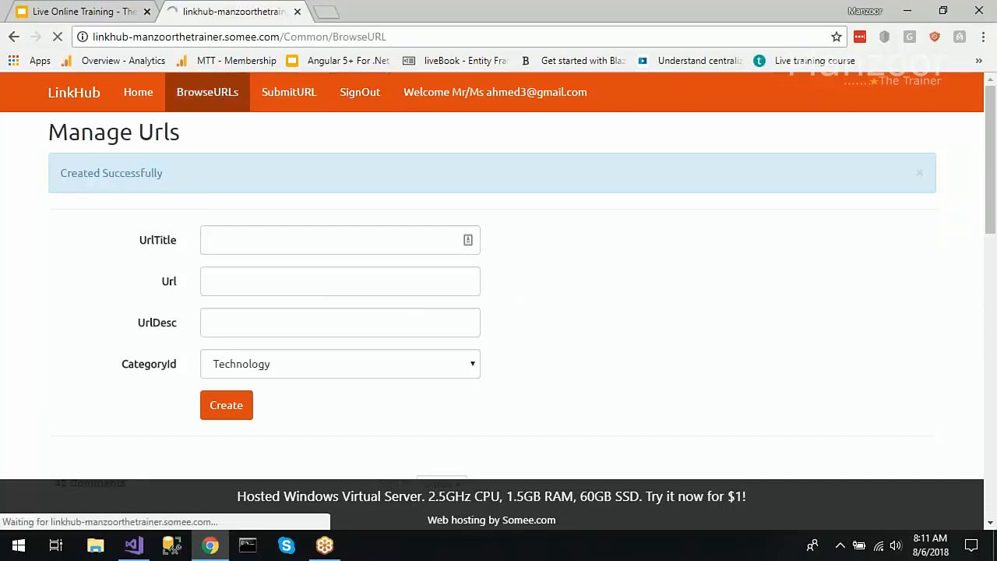
left_click(207, 92)
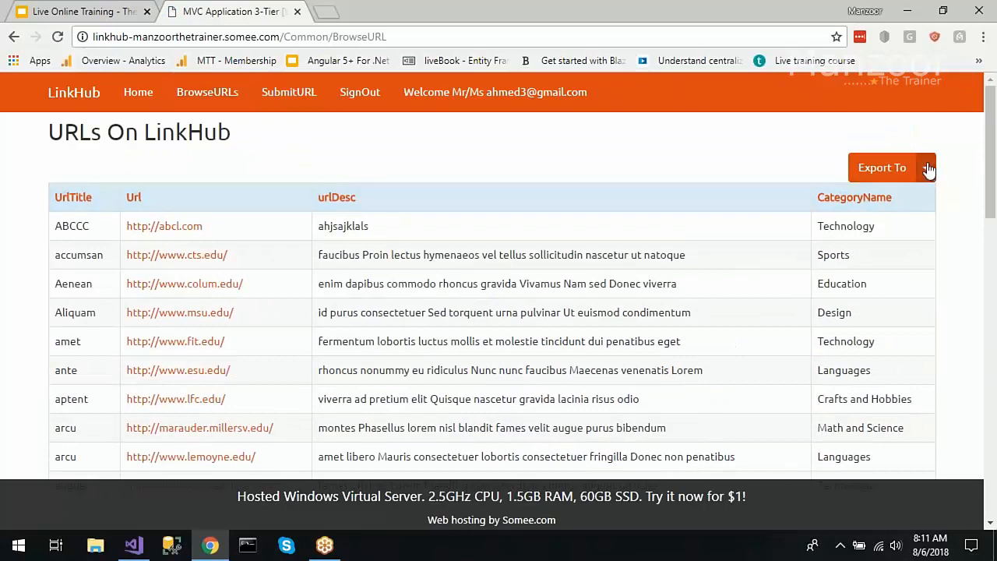
left_click(926, 168)
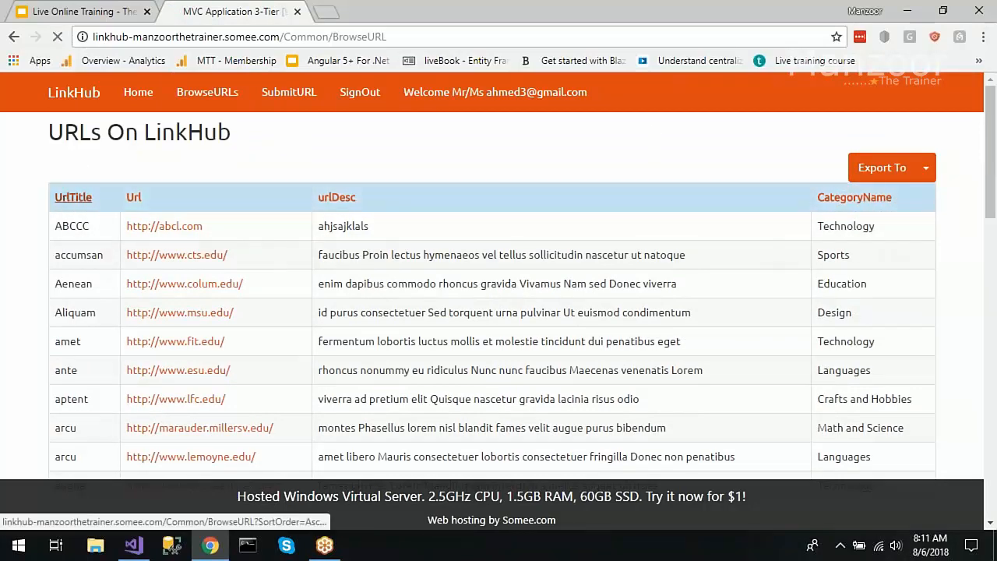
left_click(74, 196)
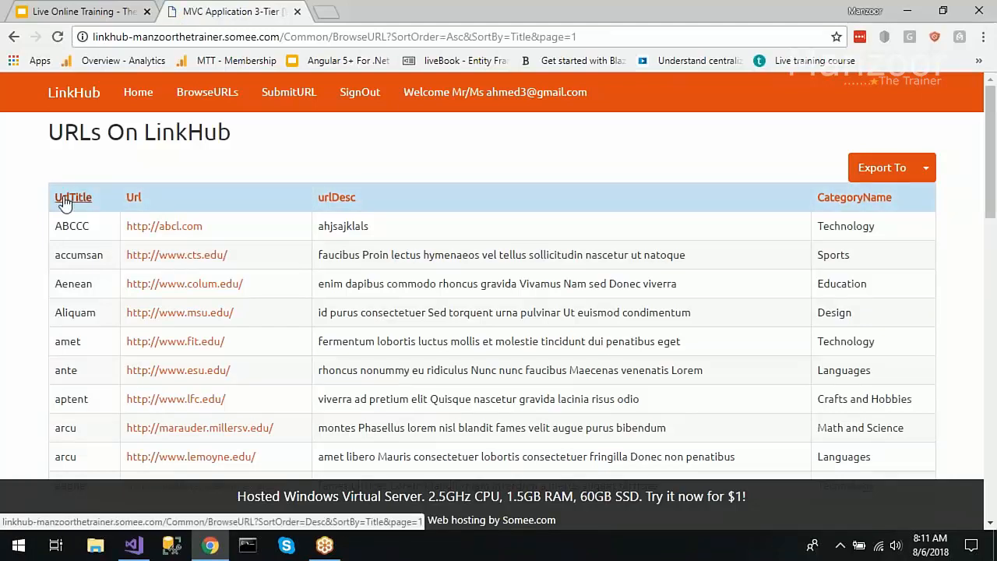
left_click(73, 197)
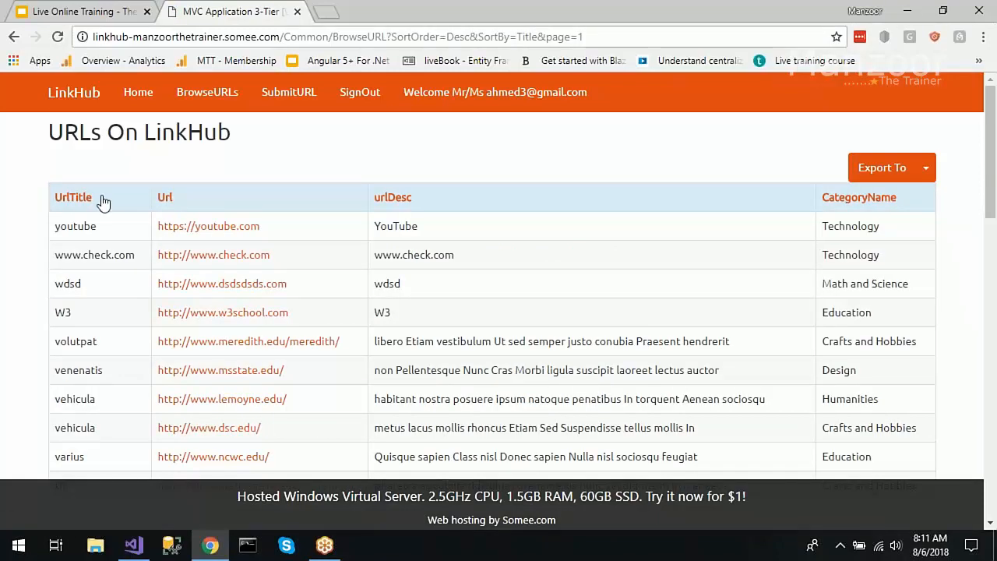
- Scroll down through the page's entries, pager and comments
scroll("down", 3)
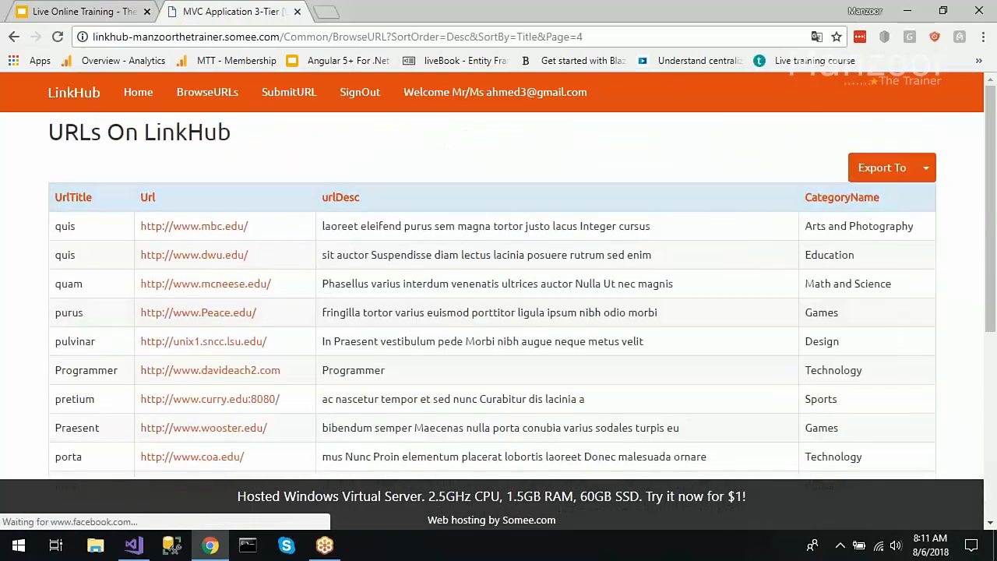
scroll("down", 3)
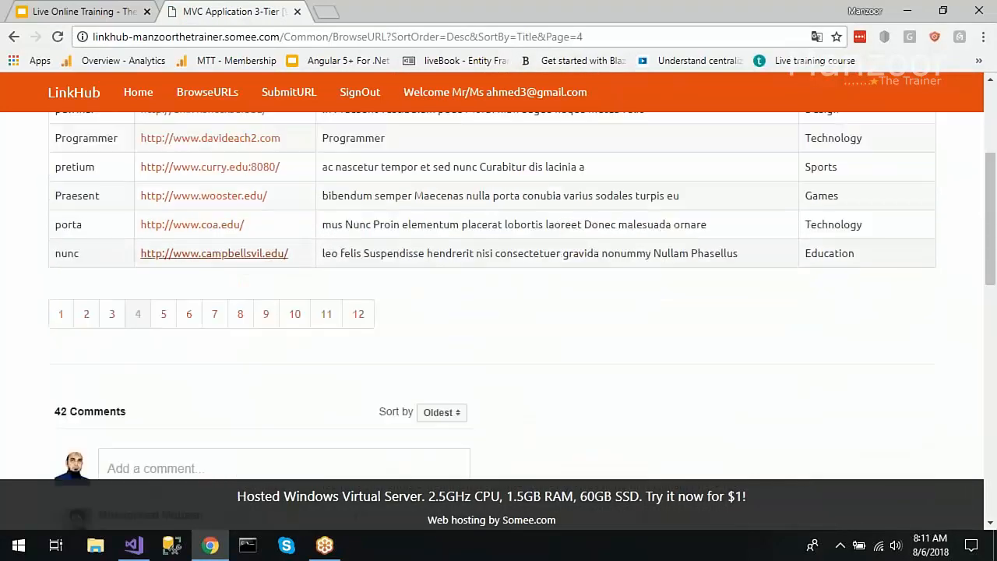
scroll("down", 3)
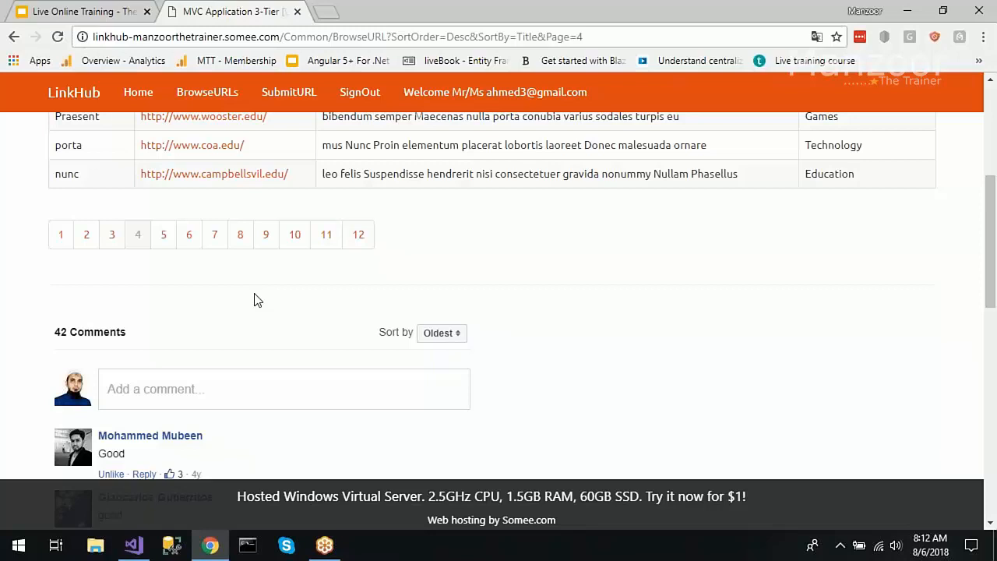
mouse_move(277, 295)
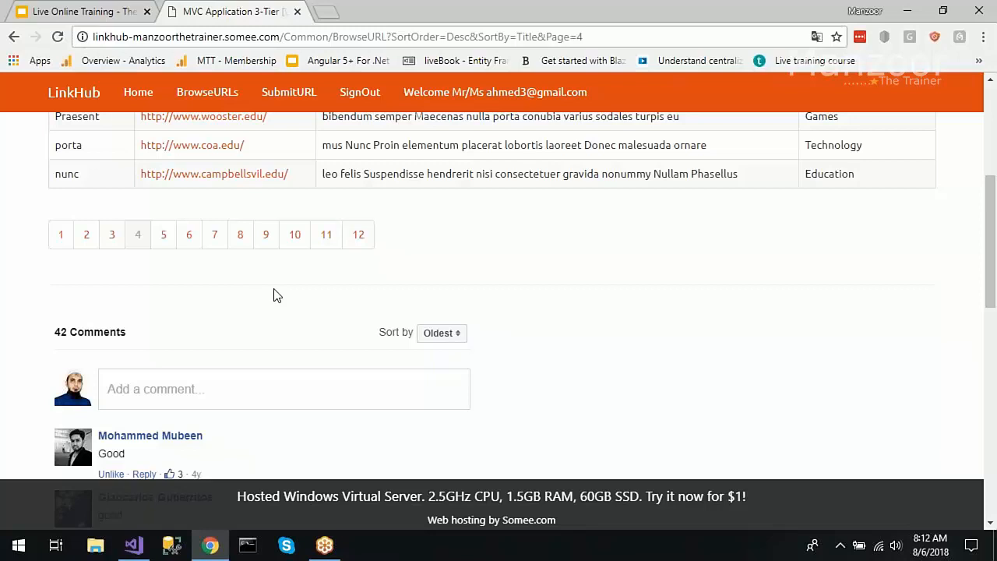
left_click(359, 92)
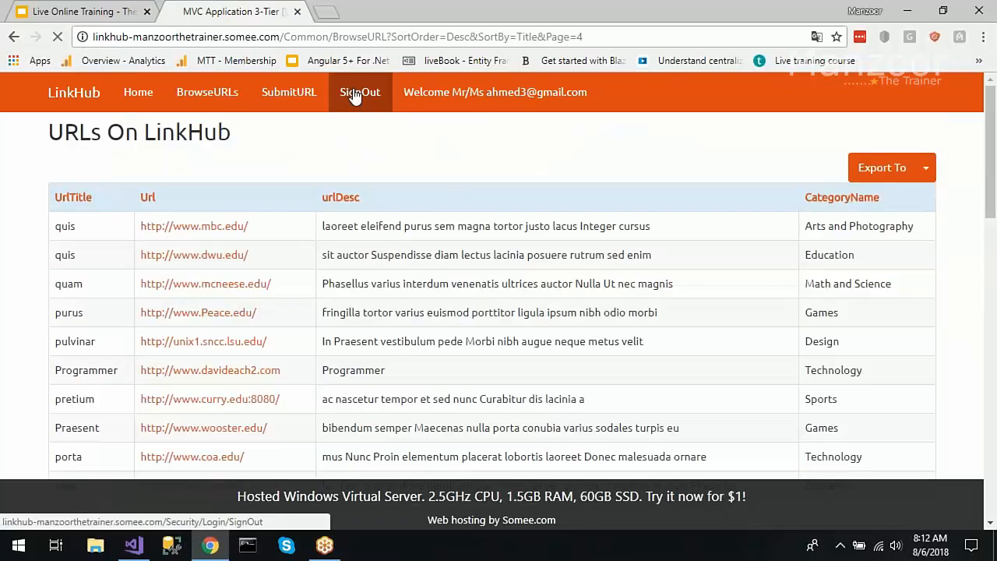
- Sign out and reach the QuickSubmitURL form via the Register page
left_click(359, 92)
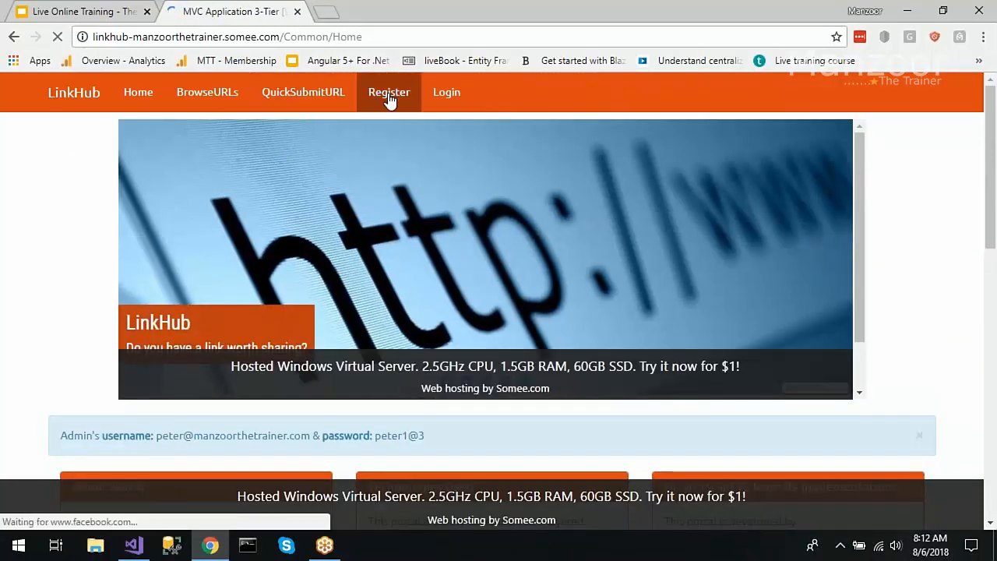
left_click(390, 92)
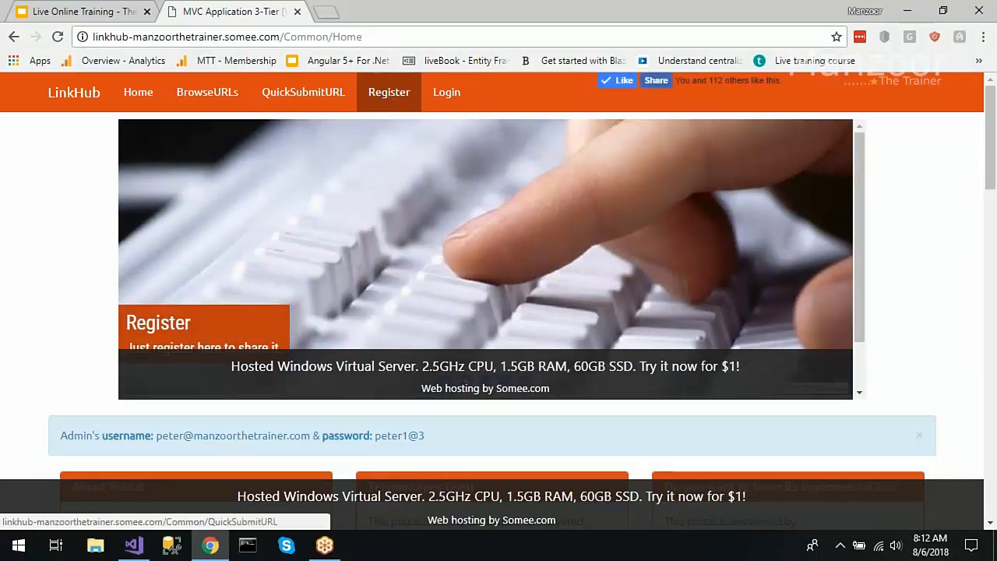
left_click(303, 92)
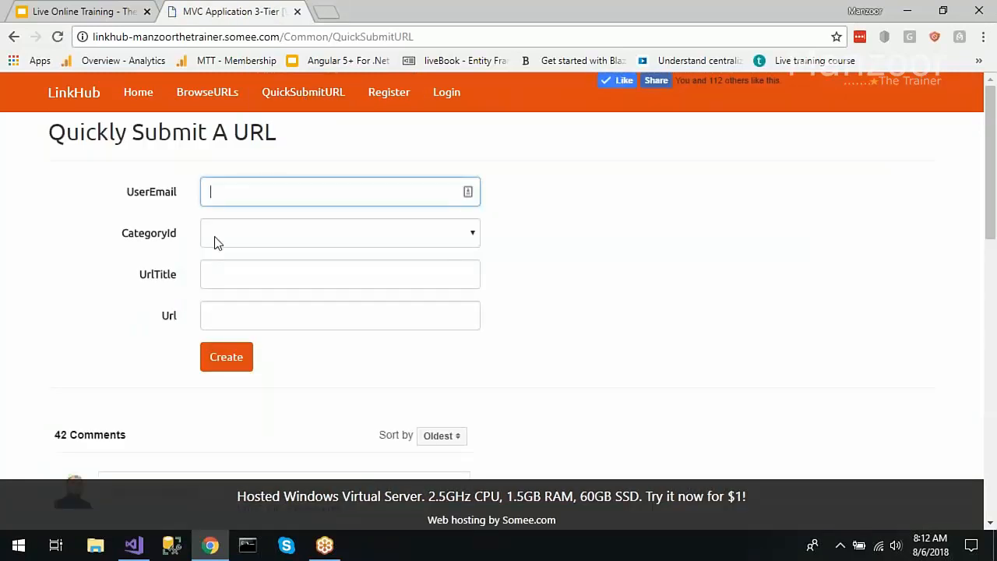
- Choose Technology as the category and move into the URL title field
left_click(339, 234)
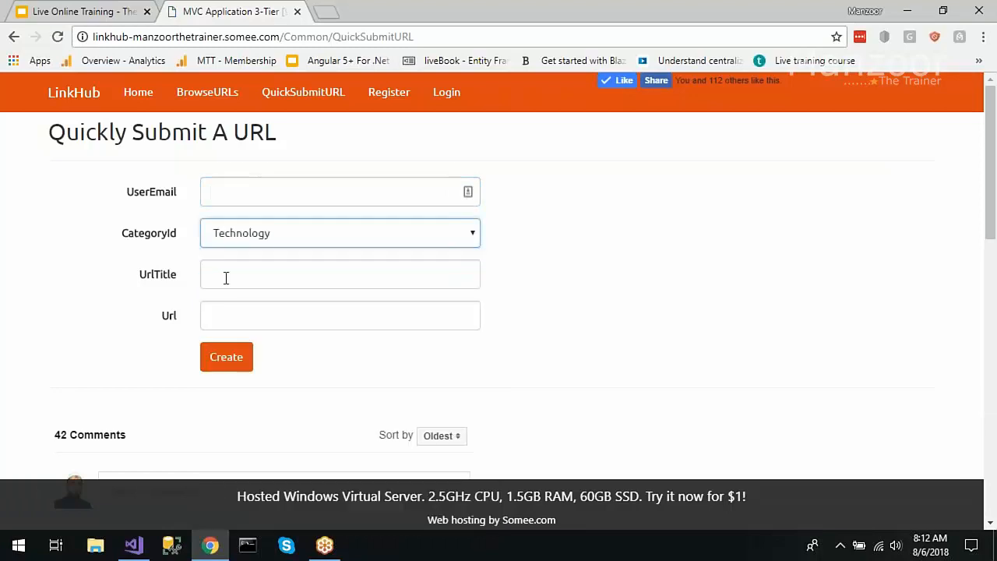
left_click(340, 275)
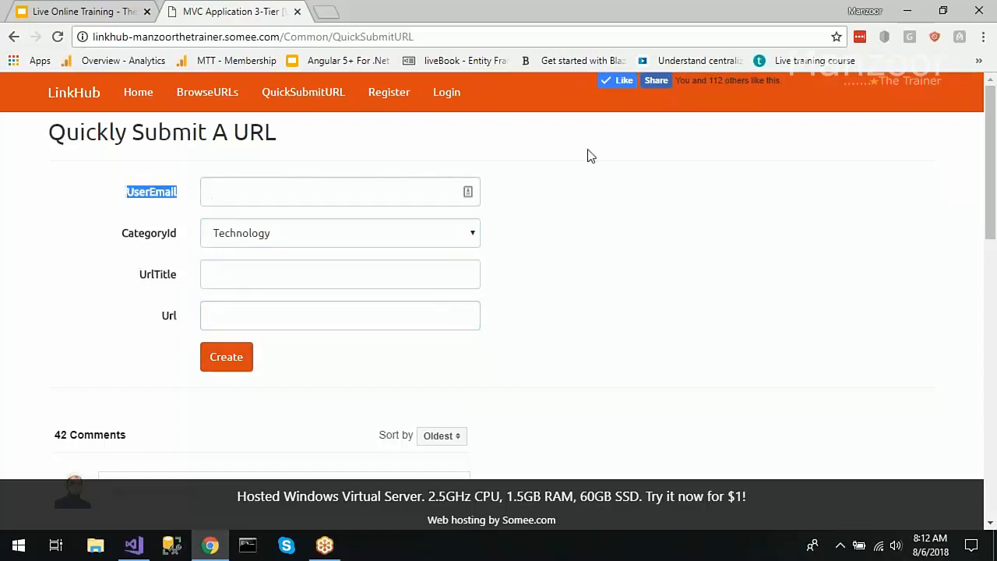
mouse_move(629, 190)
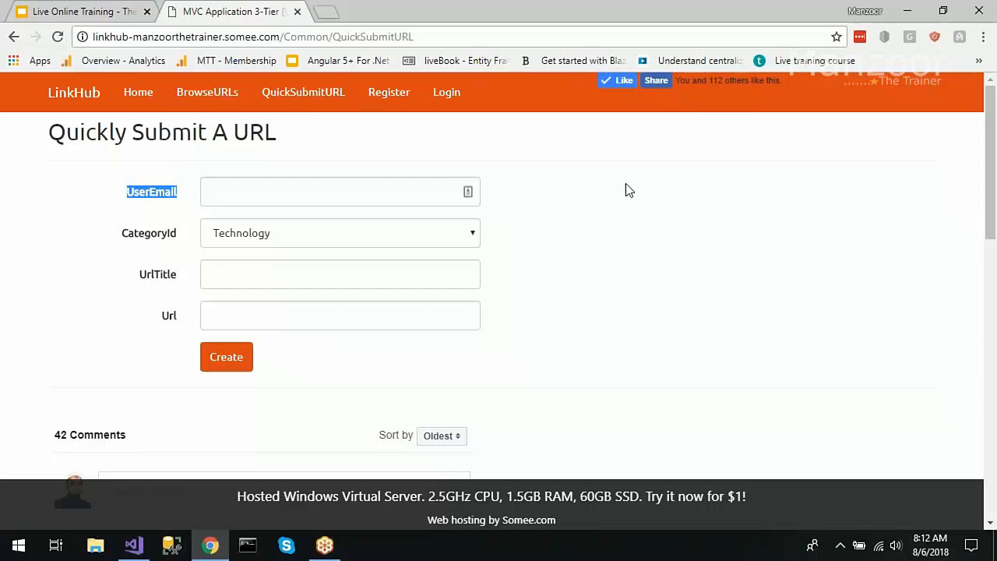
mouse_move(620, 225)
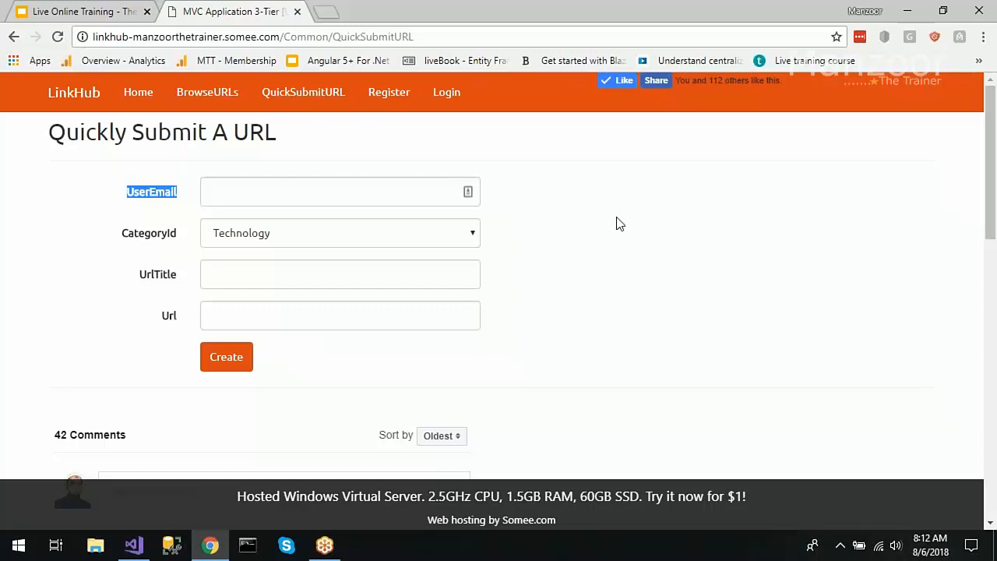
mouse_move(211, 254)
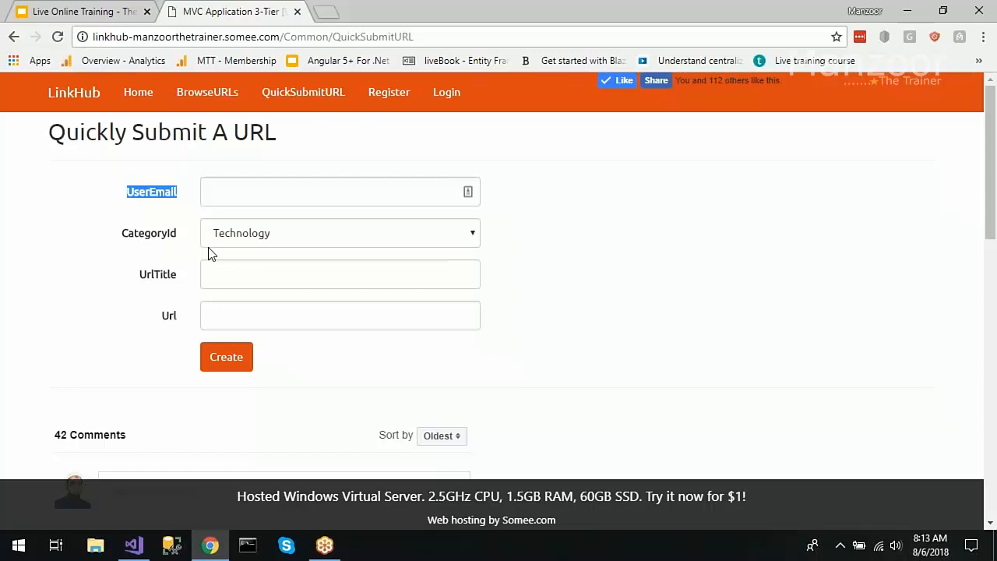
left_click(132, 545)
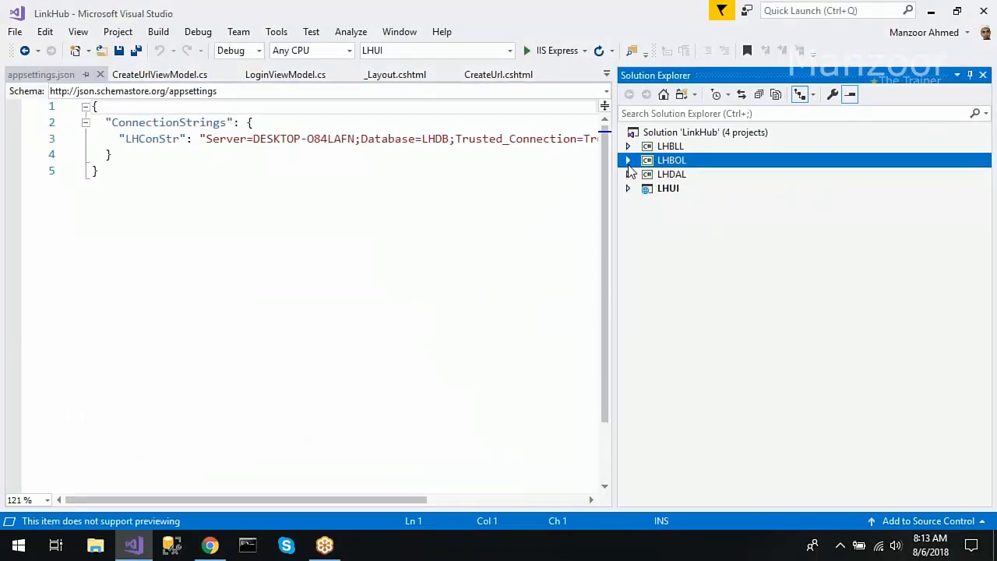
- Show the LHUrl business object and CategoryBs.cs in the LHBLL layer
left_click(628, 158)
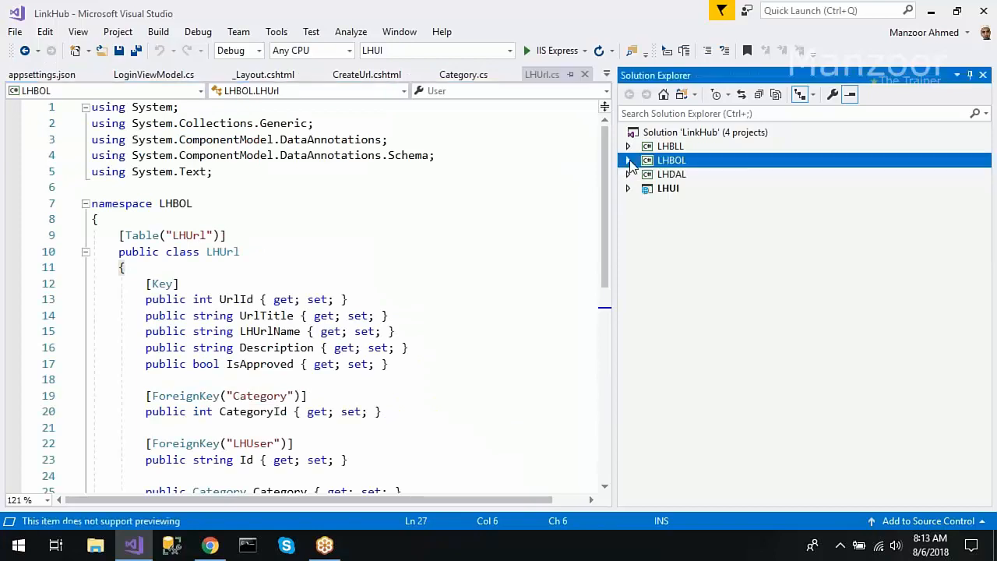
left_click(628, 147)
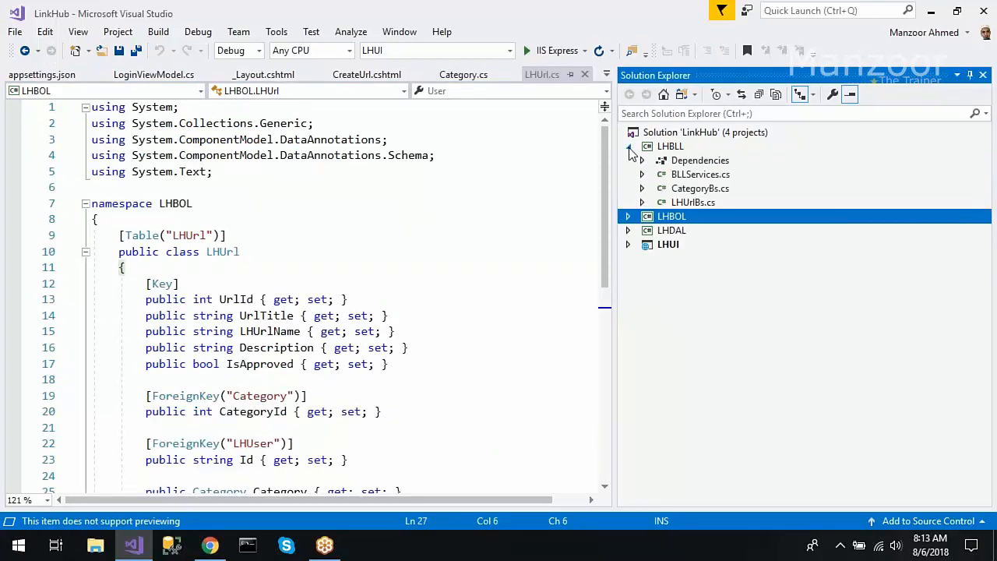
double_click(700, 187)
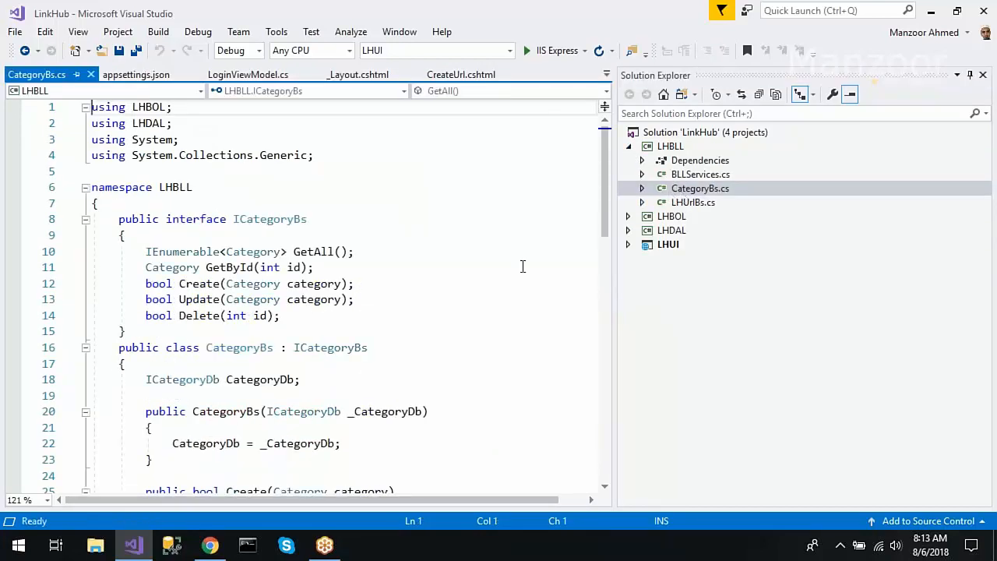
mouse_move(380, 181)
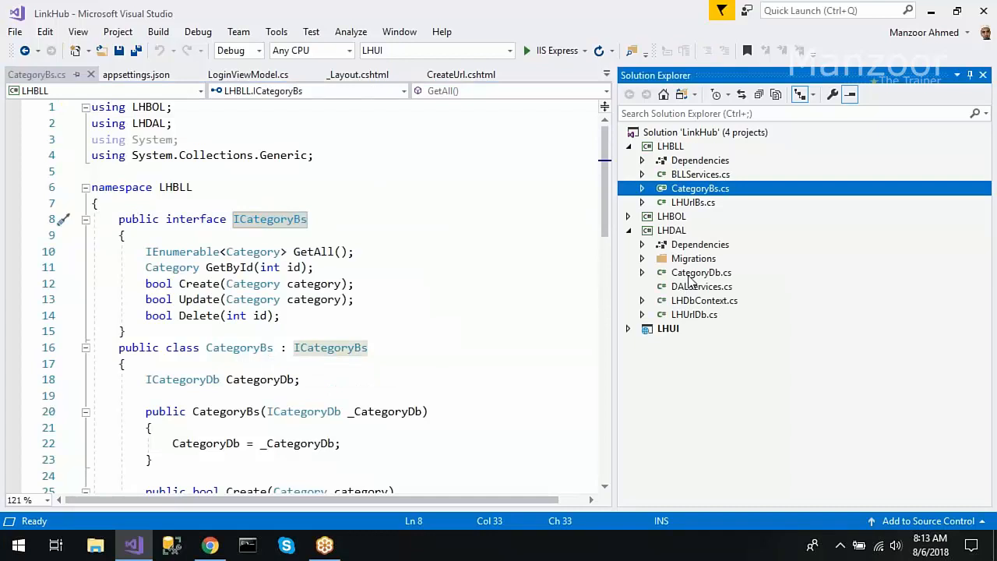
- Show CategoryDb.cs and LHDbContext.cs, then the ConfigureServices registrations in Startup.cs
double_click(701, 271)
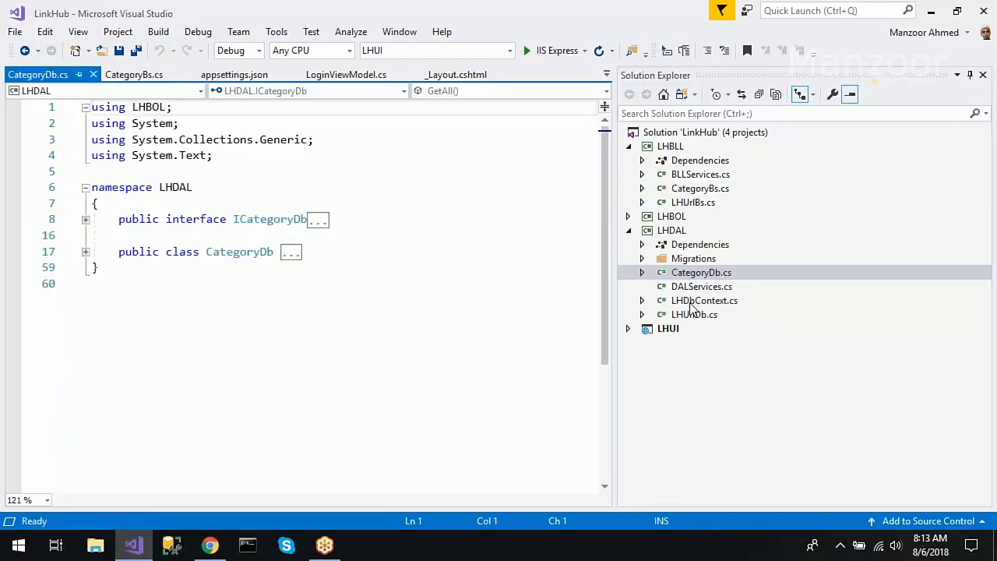
double_click(705, 299)
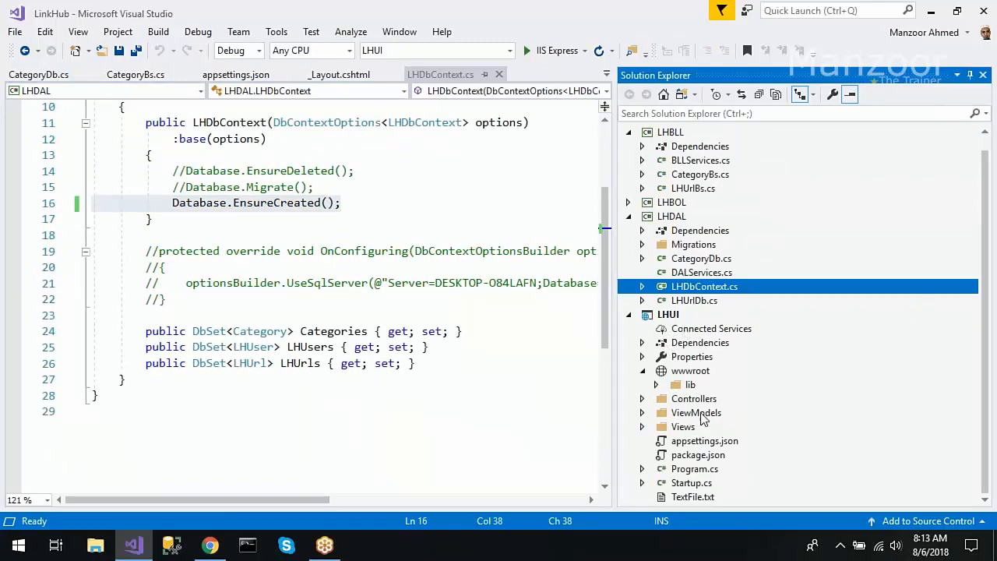
left_click(695, 412)
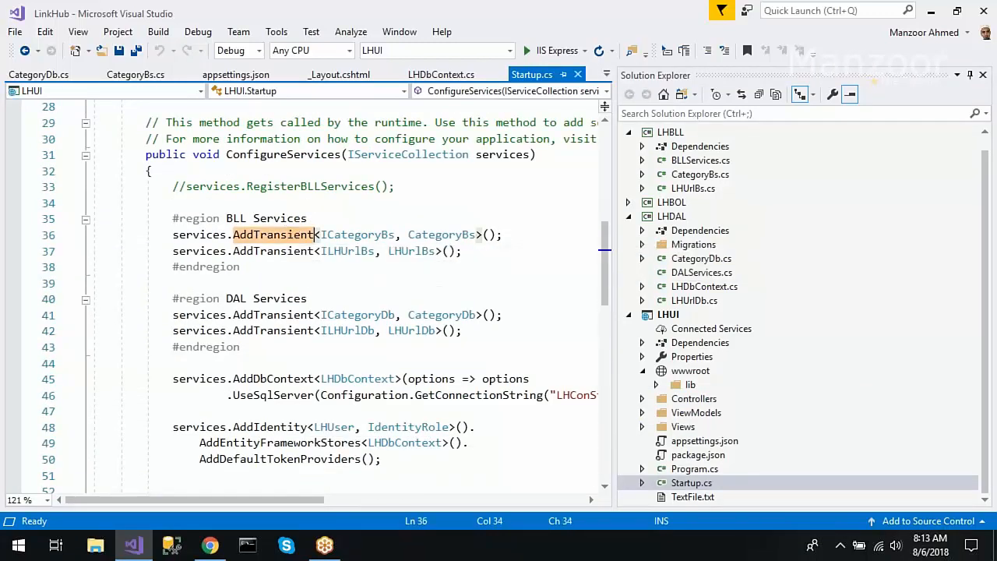
scroll("down", 3)
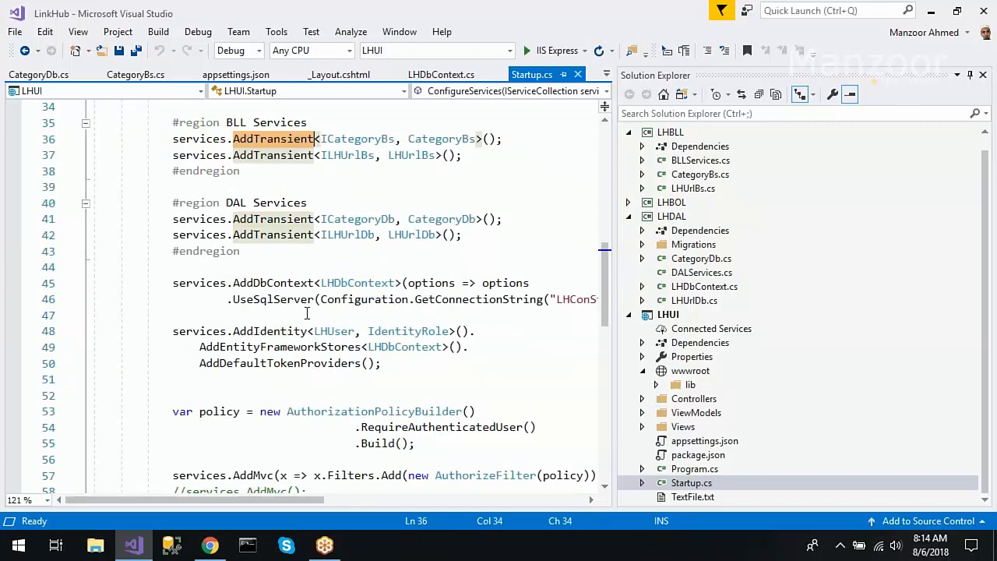
left_click(441, 75)
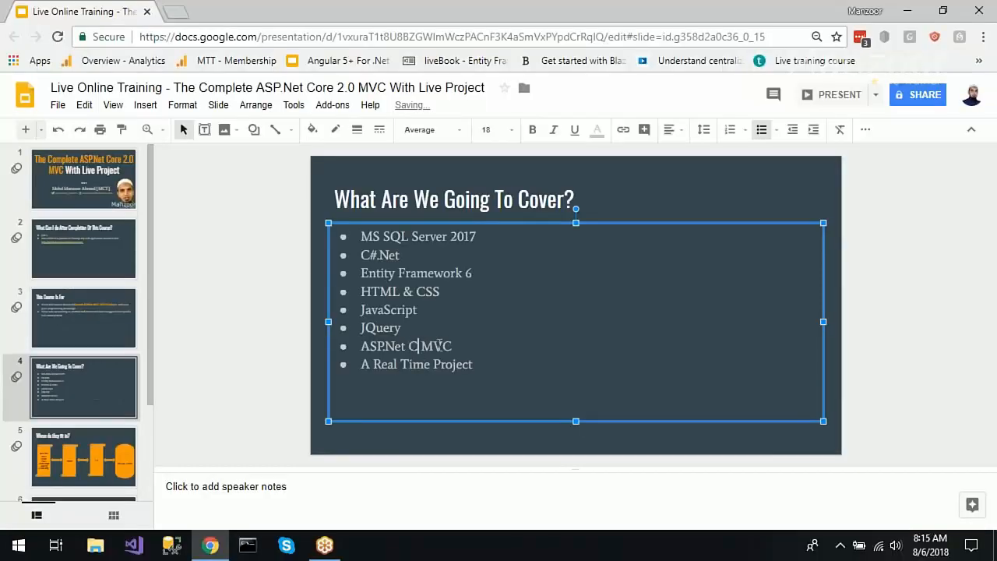
- Change the coverage bullet to read ASP.Net Core 2.0 MVC
type("ore 2.0")
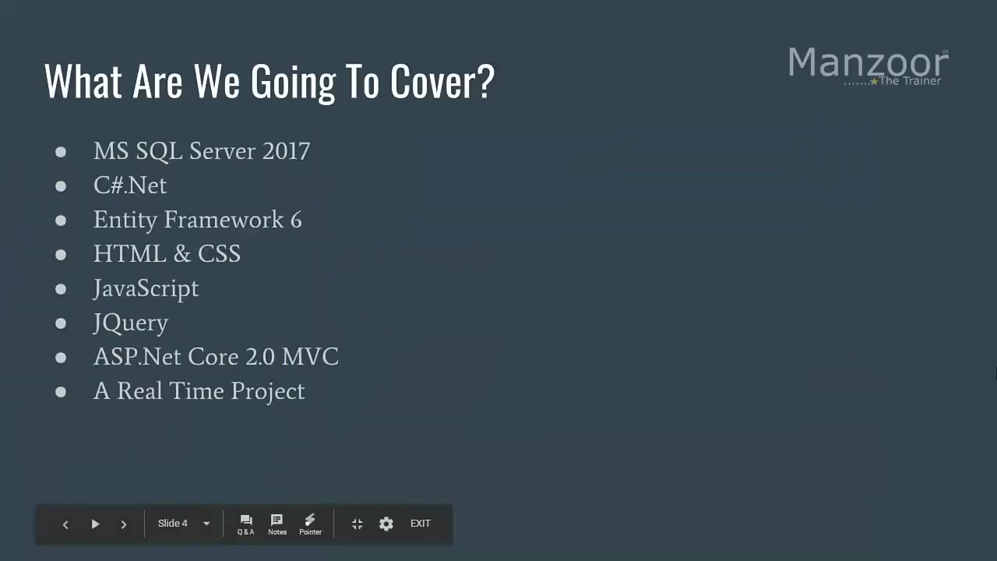
mouse_move(248, 405)
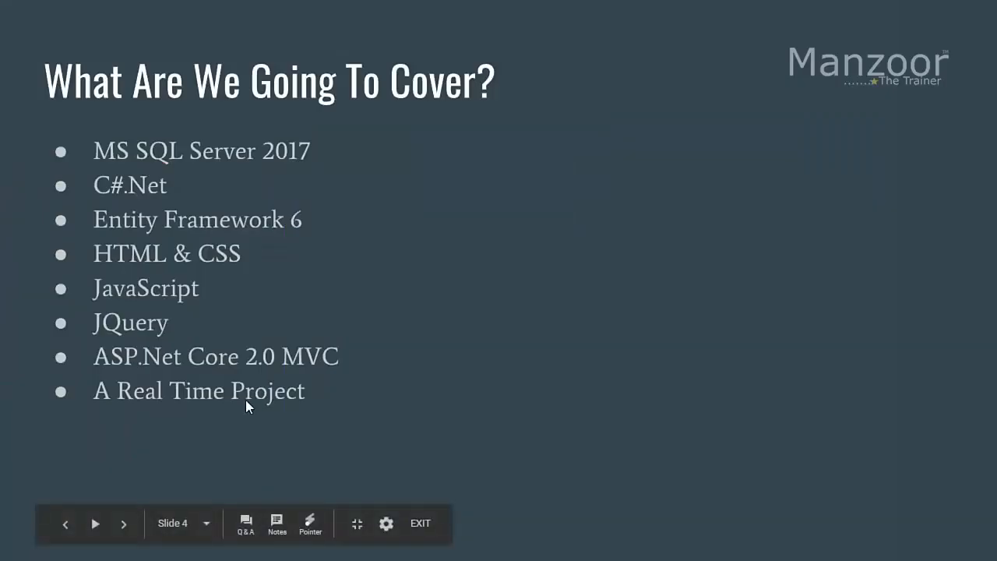